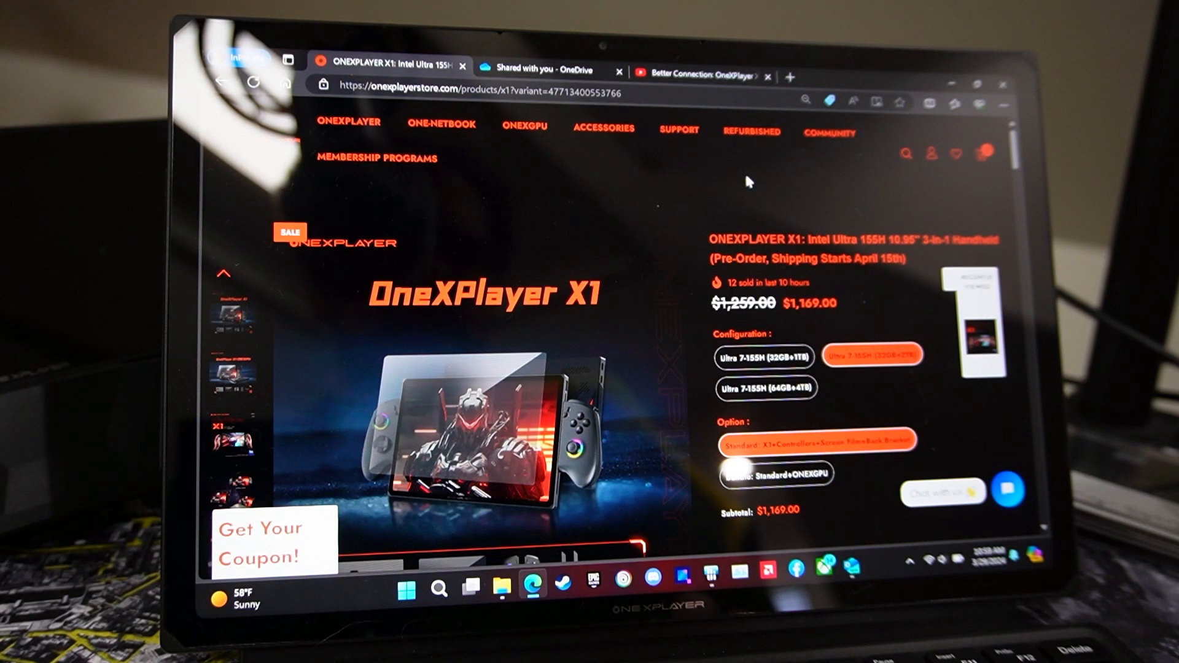
Step: Bring up the YouTube OneXPlayer X1 BIOS 0.3.7 update video and scroll its page
left_click(706, 75)
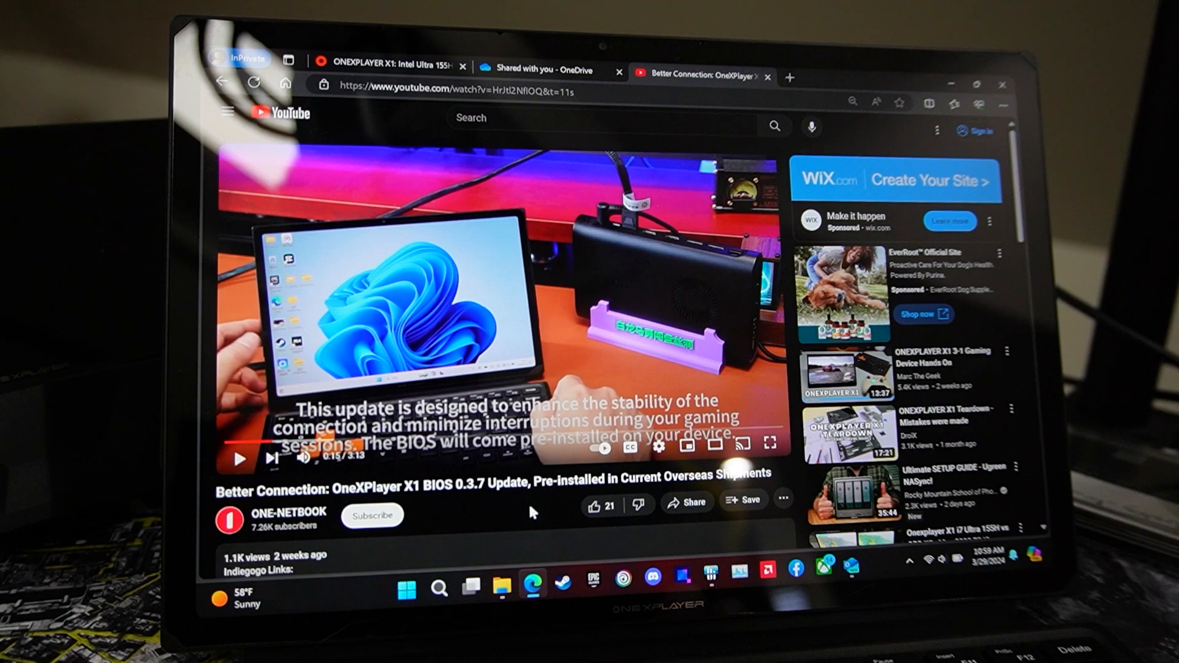
scroll("down", 3)
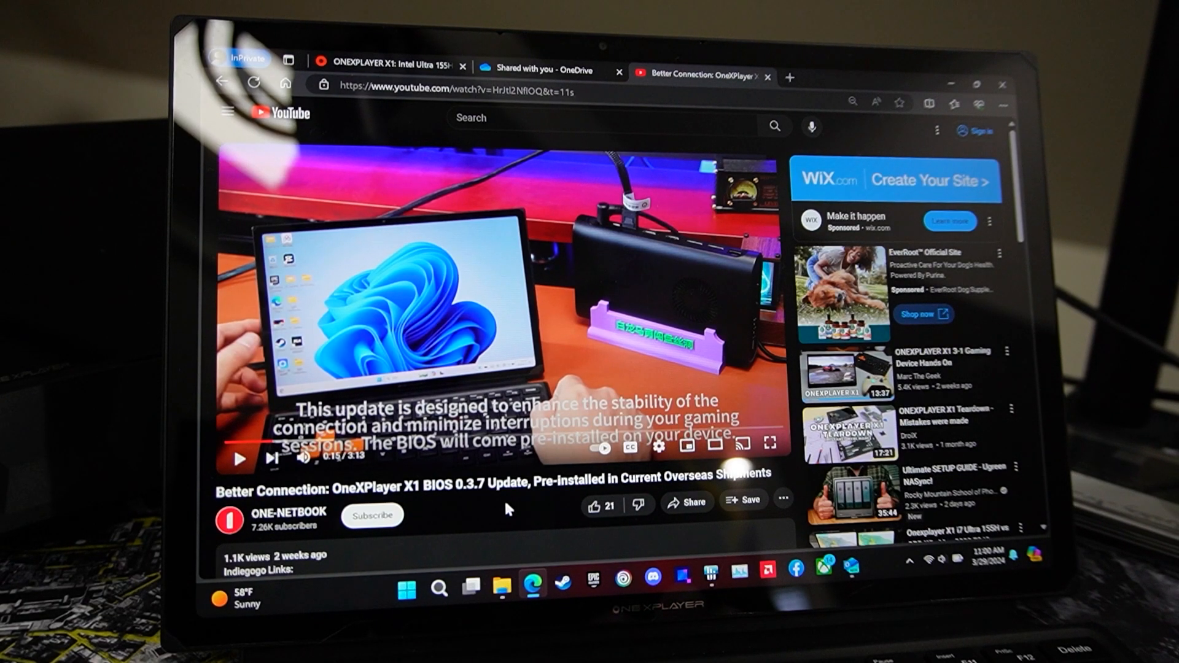
mouse_move(656, 543)
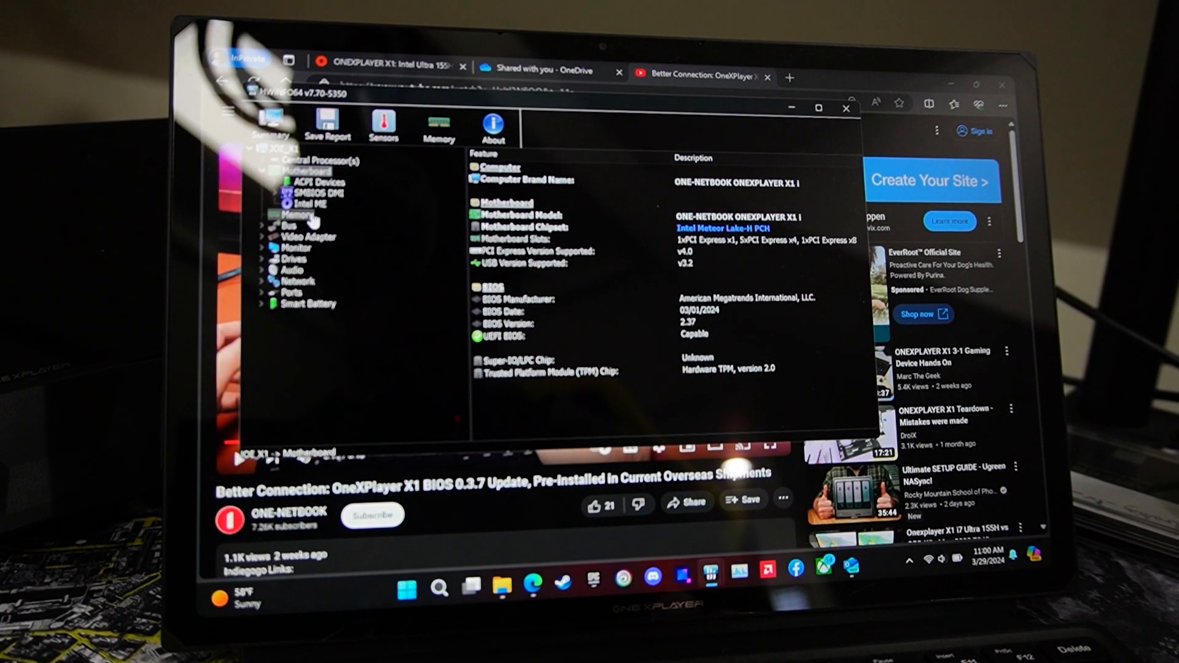
Step: Check ACPI Devices and the Motherboard BIOS version 2.37 entry, then minimize HWiNFO
left_click(316, 191)
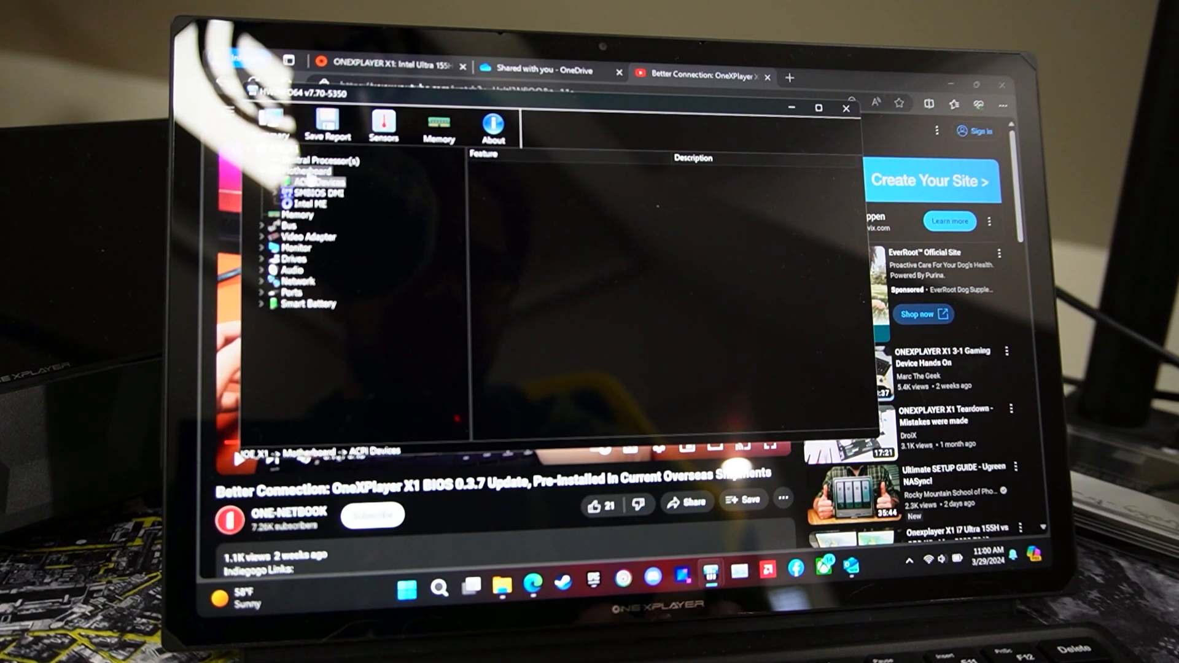
left_click(302, 167)
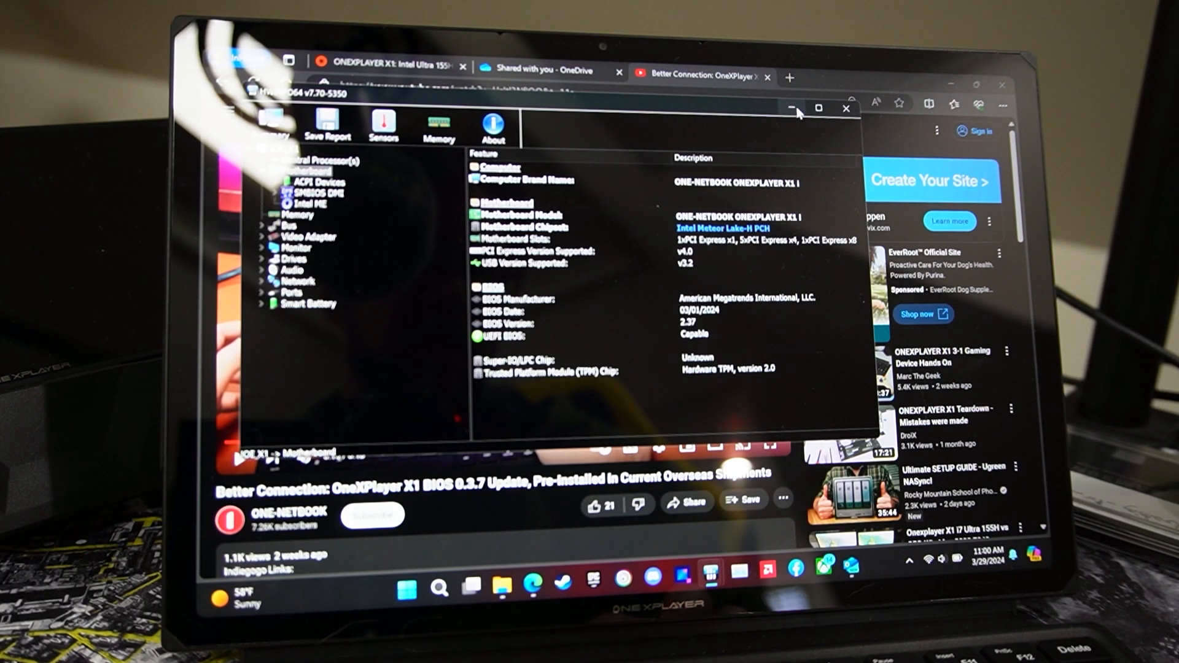
left_click(845, 108)
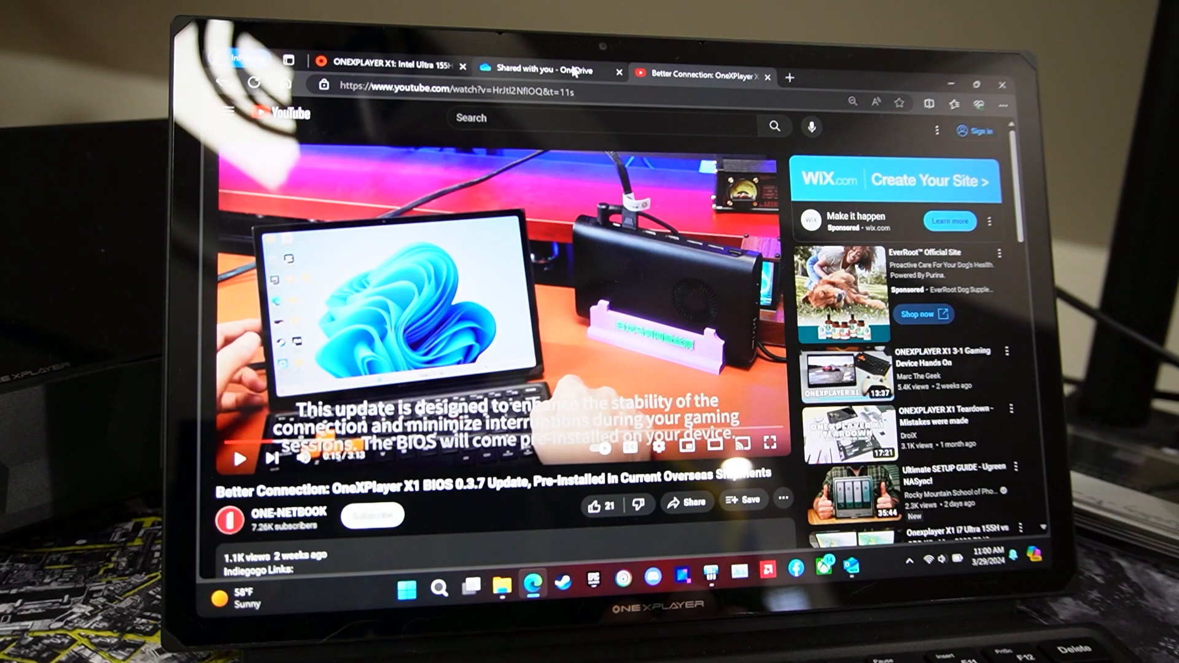
Step: Show the shared OneDrive GM15-BIOS-V41.zip page with the GM15-BIOS-DTT-V41 folder
left_click(549, 68)
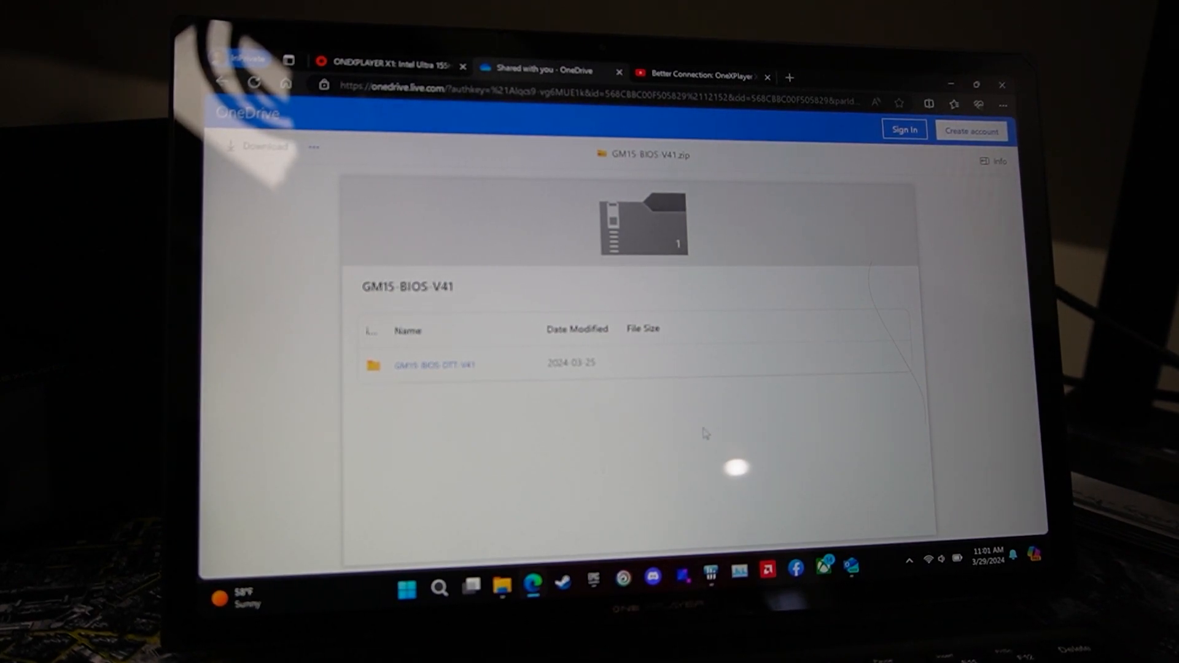
mouse_move(663, 451)
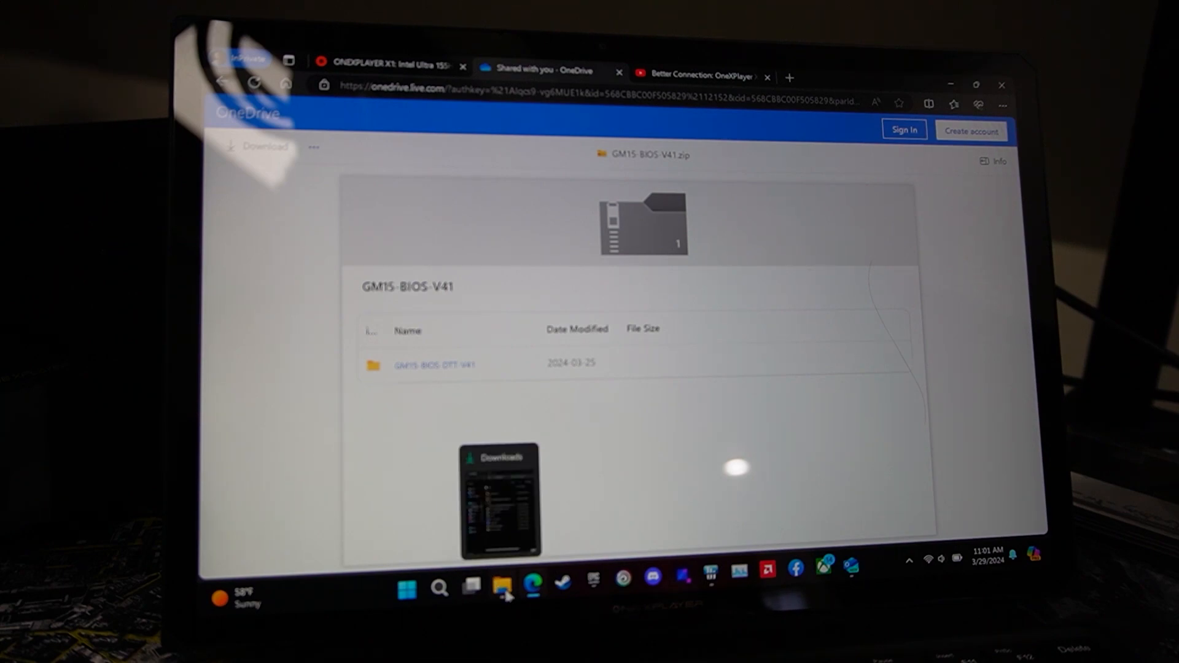
Step: Select GM15-BIOS-V41.zip in Downloads and start Extract All on it
left_click(500, 588)
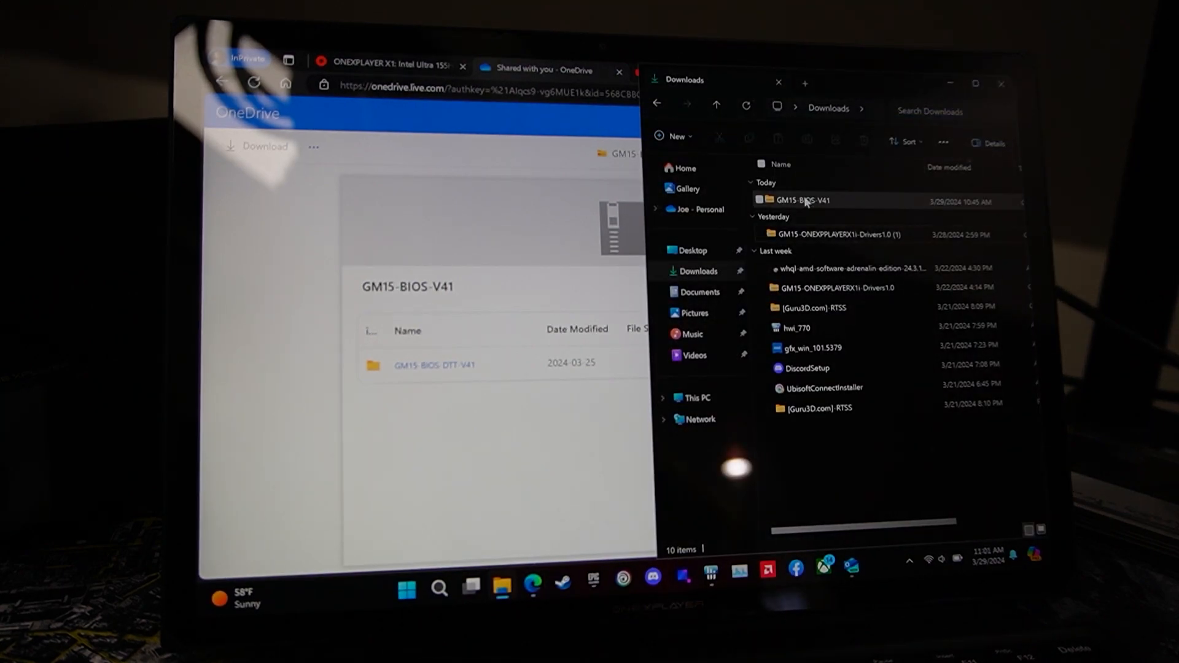
left_click(808, 200)
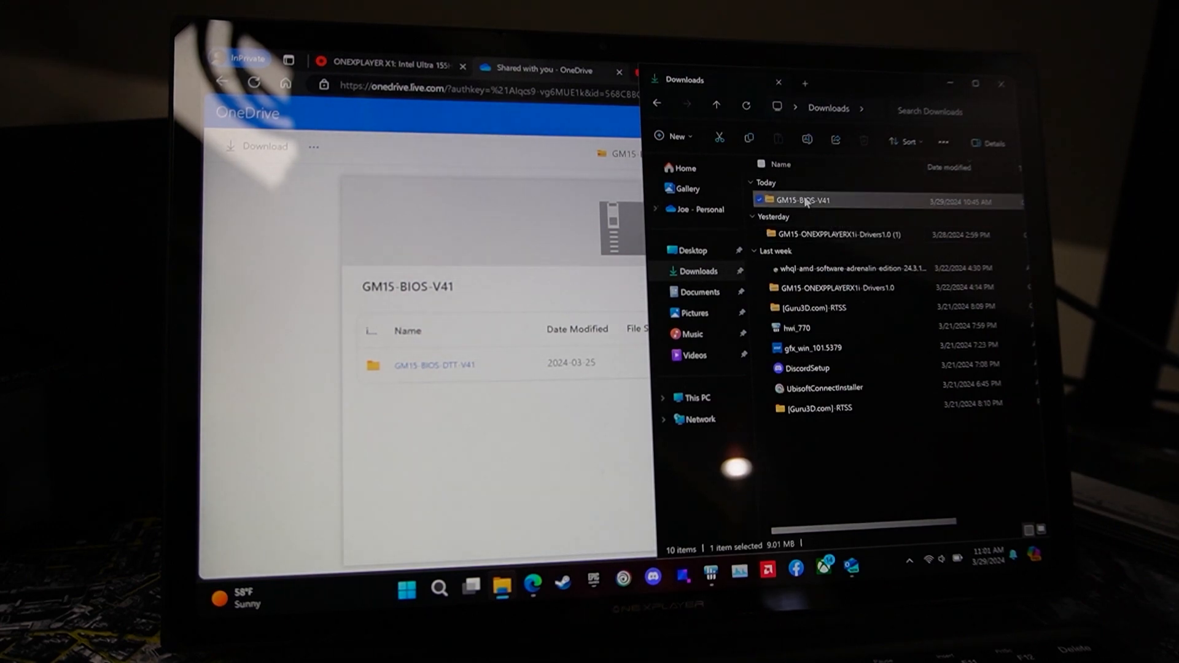
right_click(805, 200)
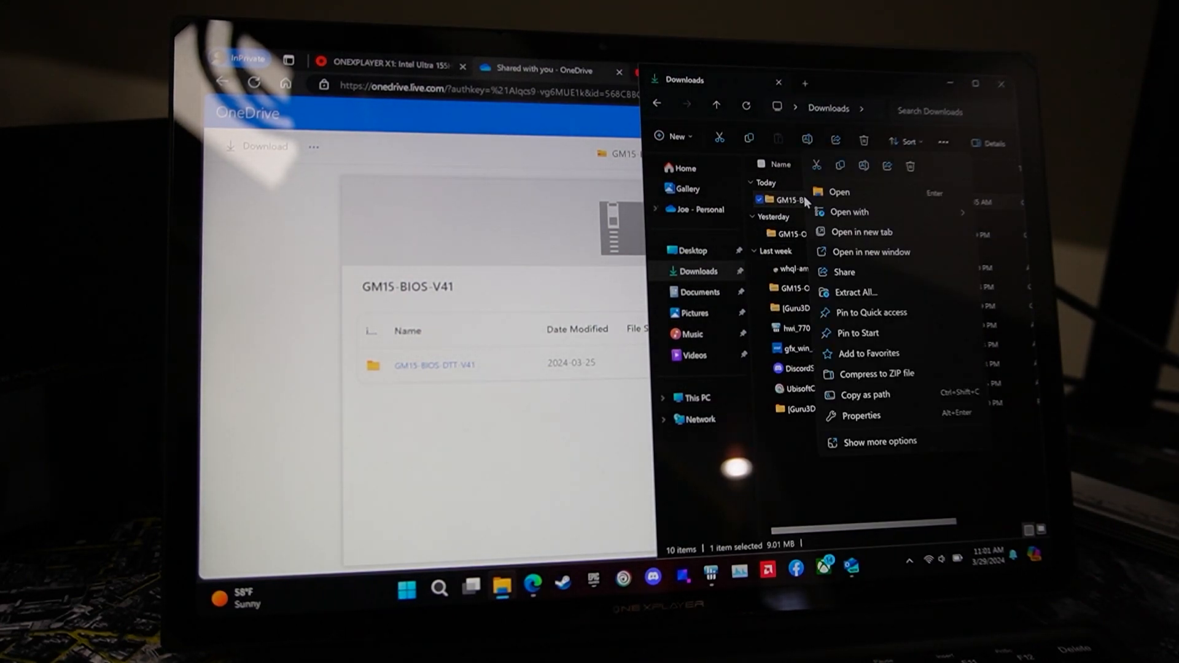
mouse_move(874, 296)
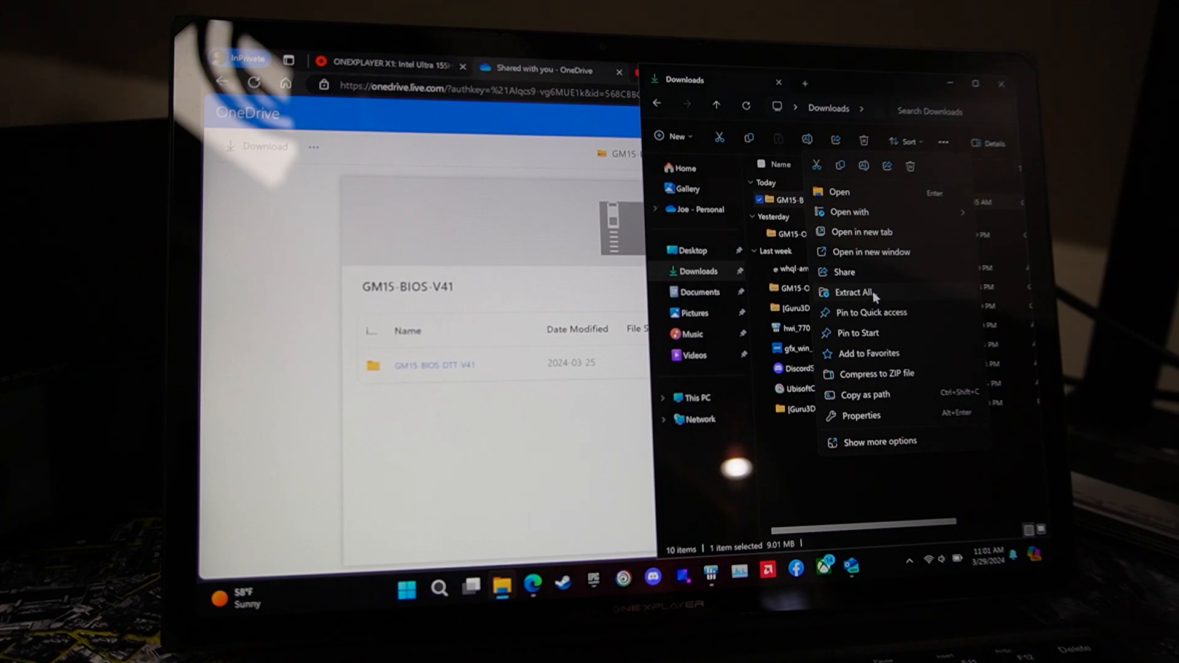
left_click(852, 293)
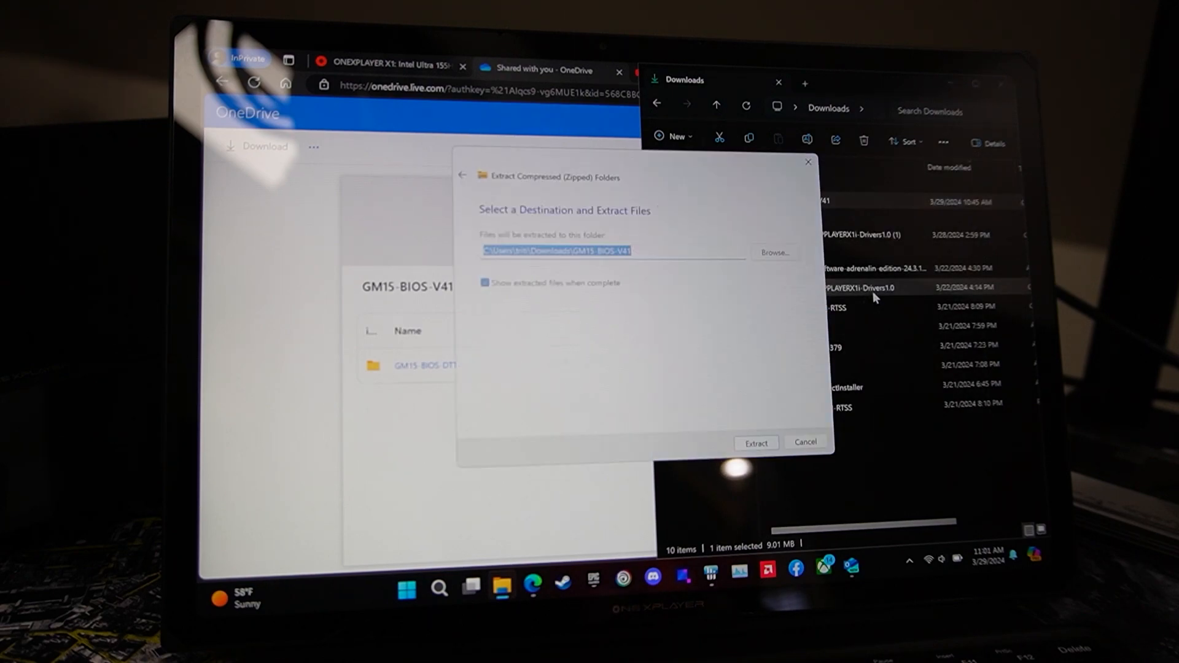
left_click(484, 283)
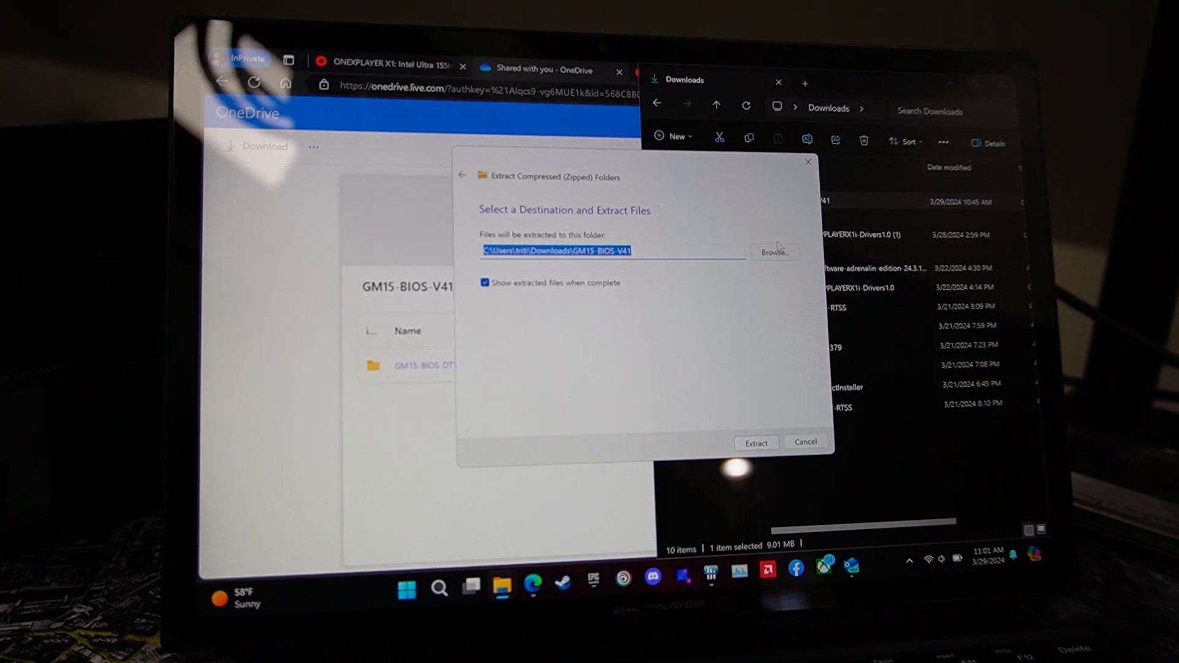
Step: Choose Desktop as the extraction destination and extract the BIOS files there
left_click(775, 253)
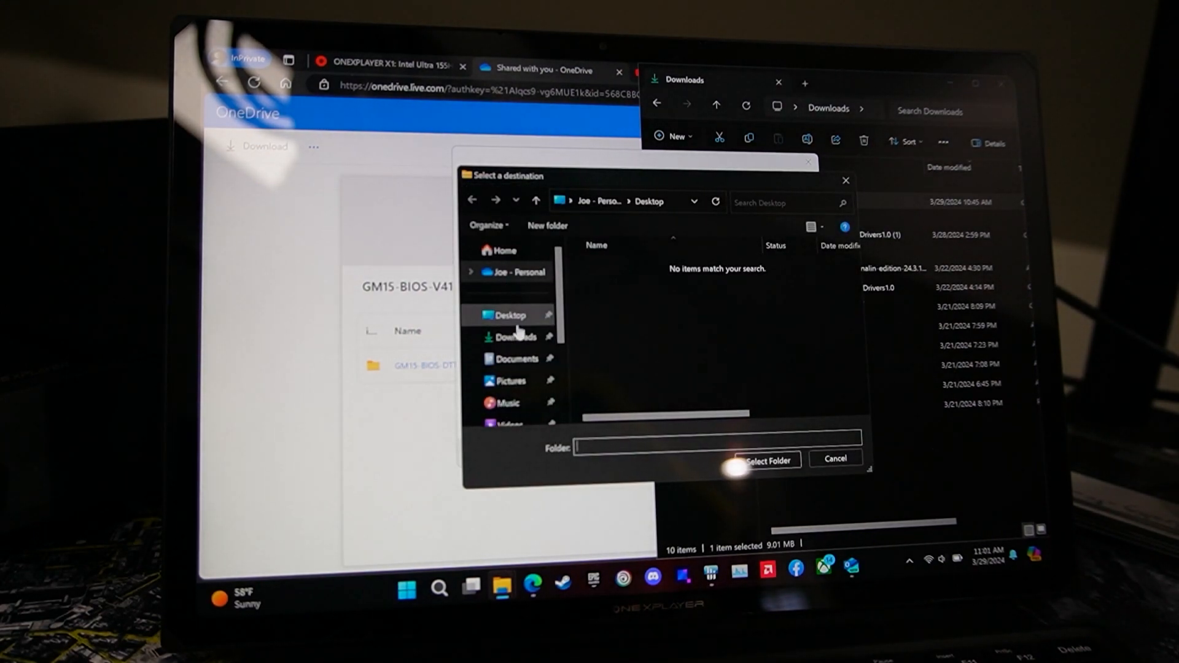
left_click(509, 314)
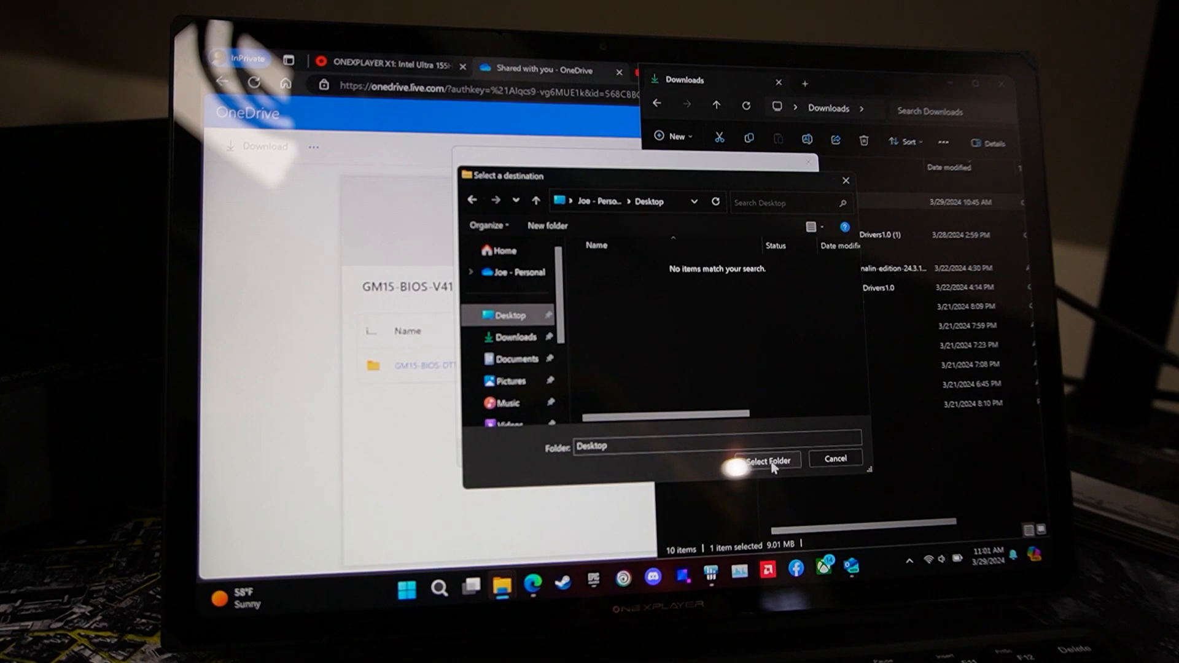
left_click(768, 460)
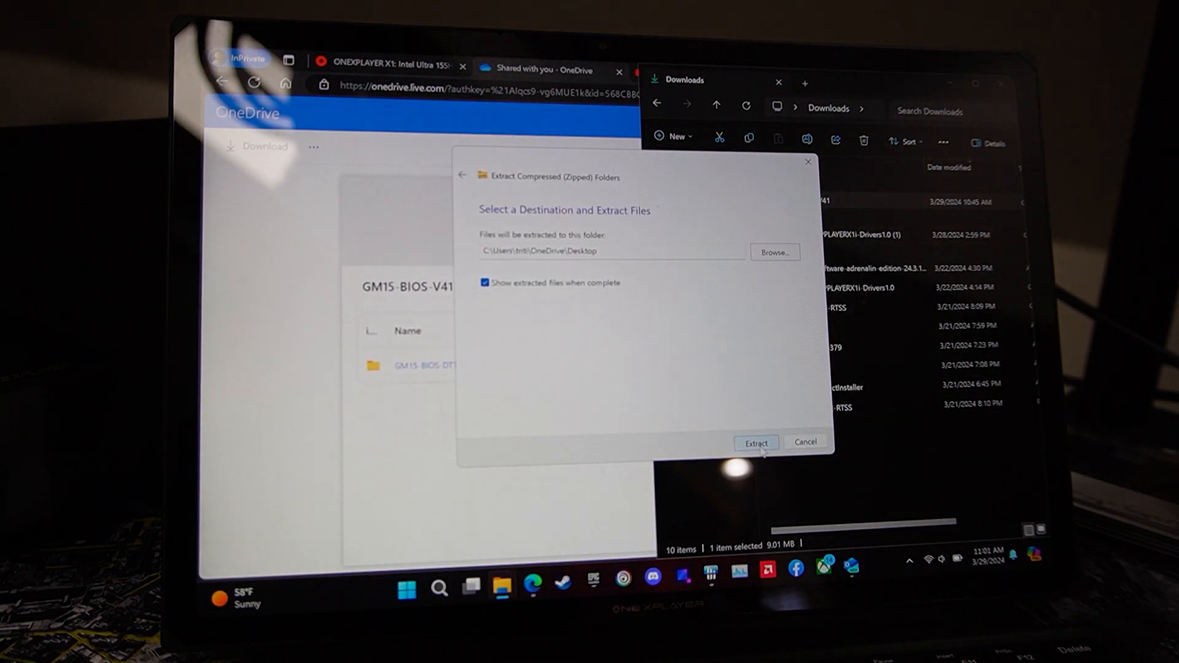
left_click(757, 443)
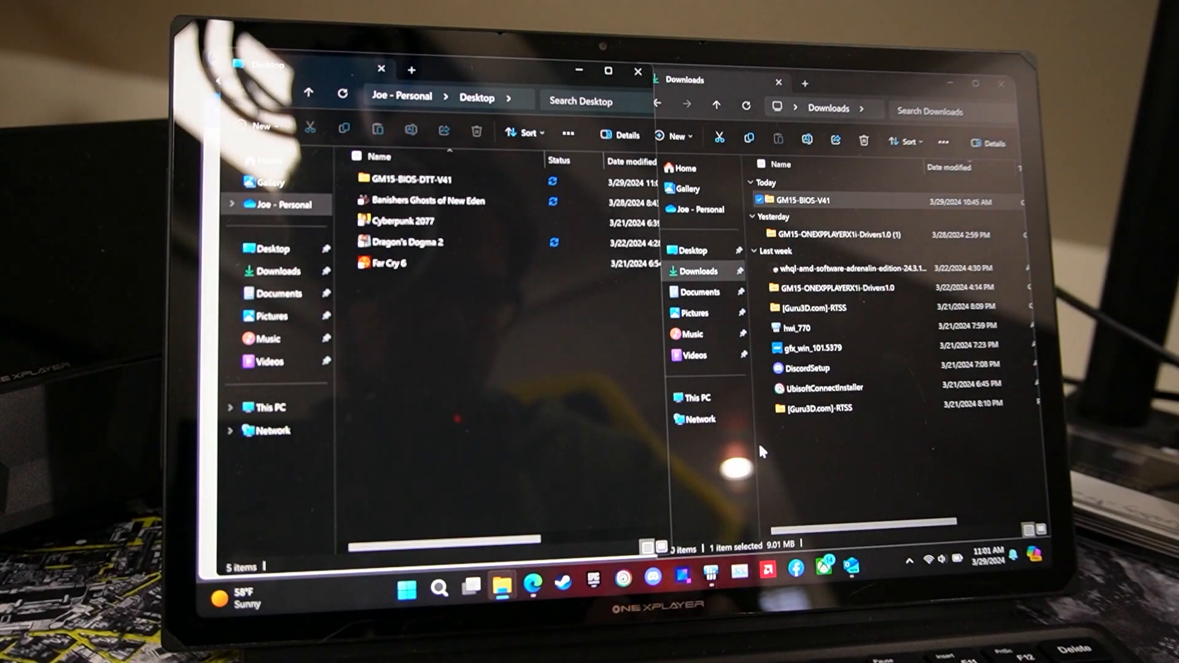
Step: Enter the GM15-BIOS-DTT-V41 folder showing FBIOS, FPTW64 and GM15_TYPEDXA_V41.bin
left_click(413, 180)
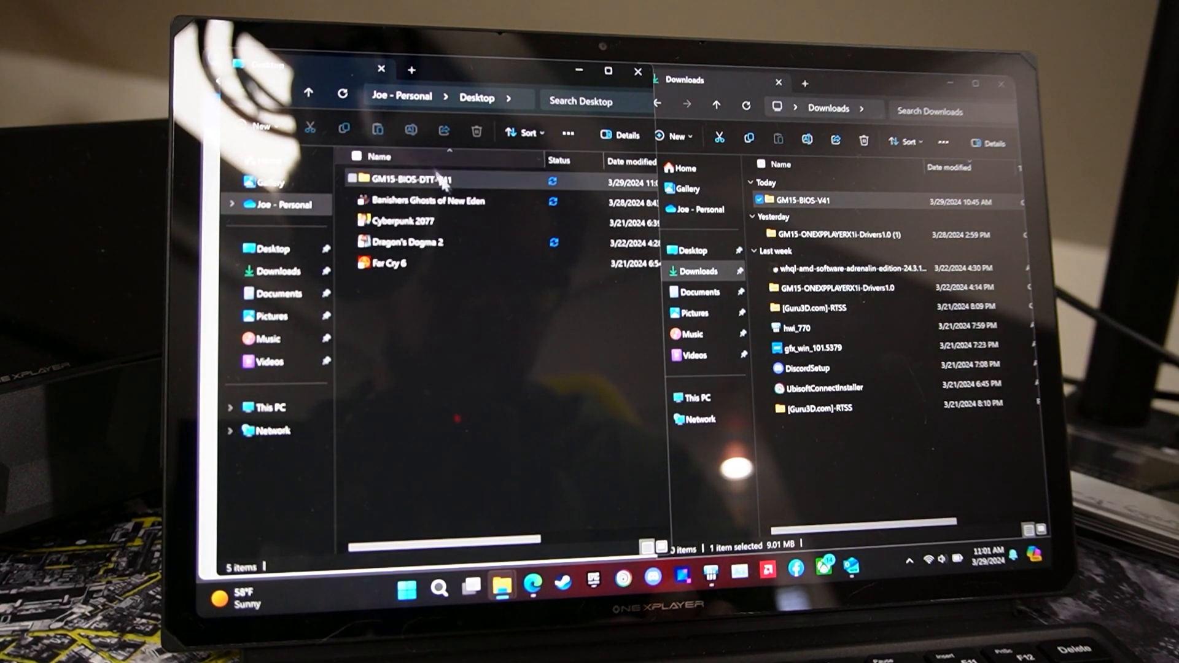
double_click(408, 179)
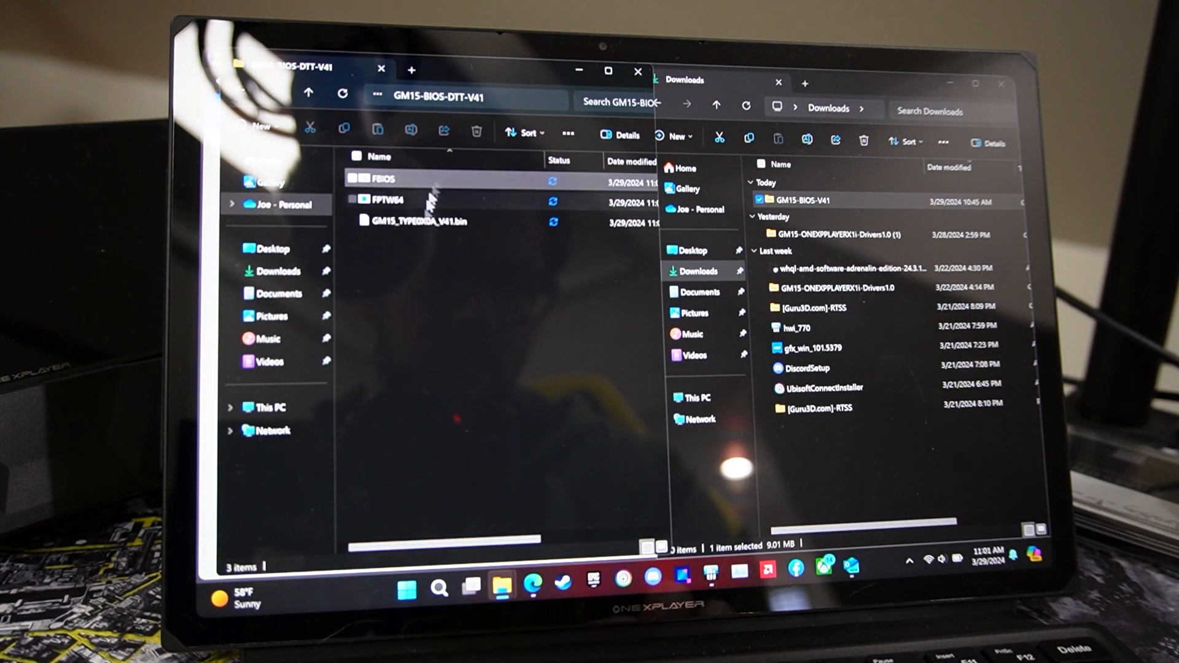
left_click(384, 179)
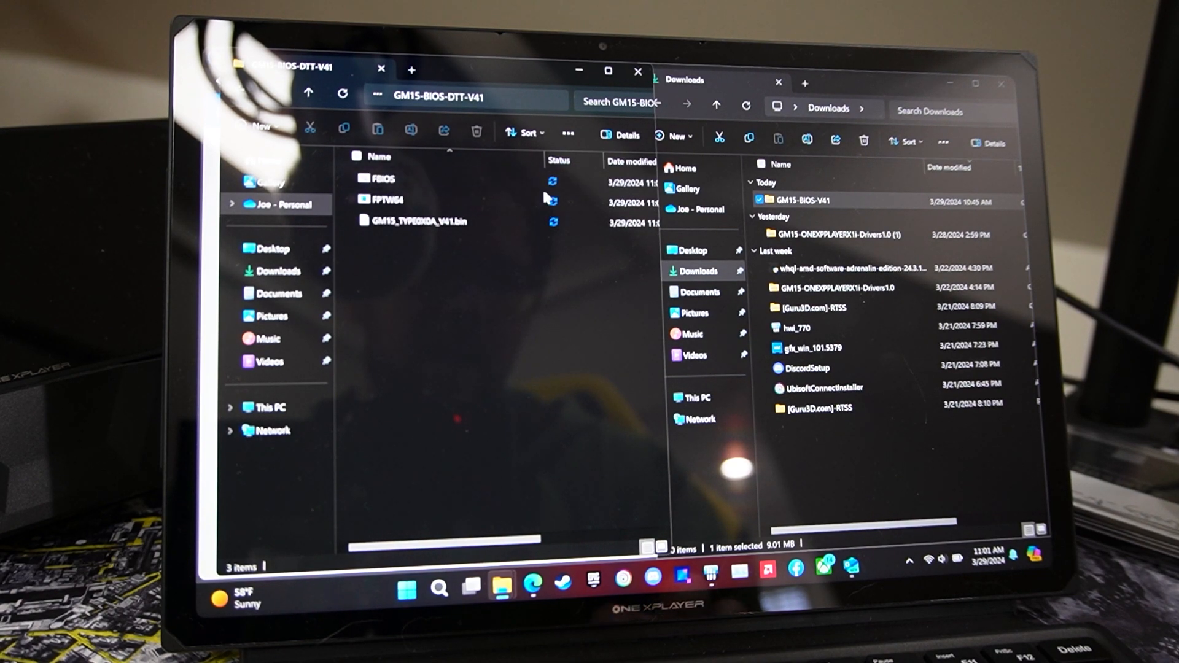
mouse_move(604, 88)
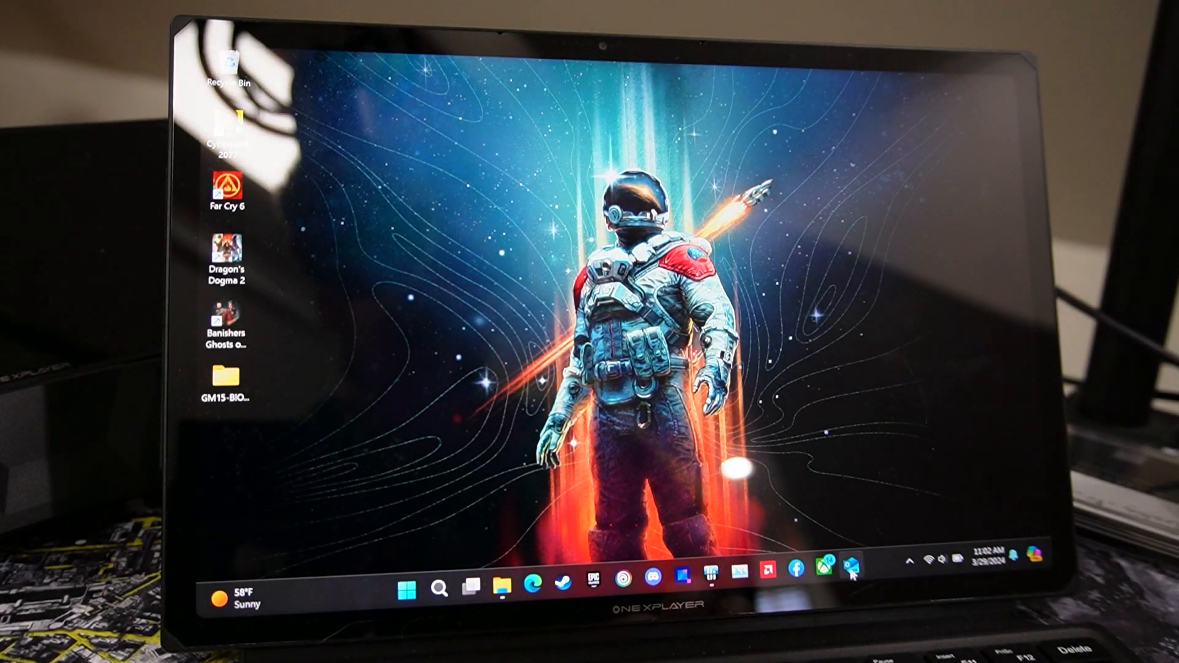
right_click(849, 573)
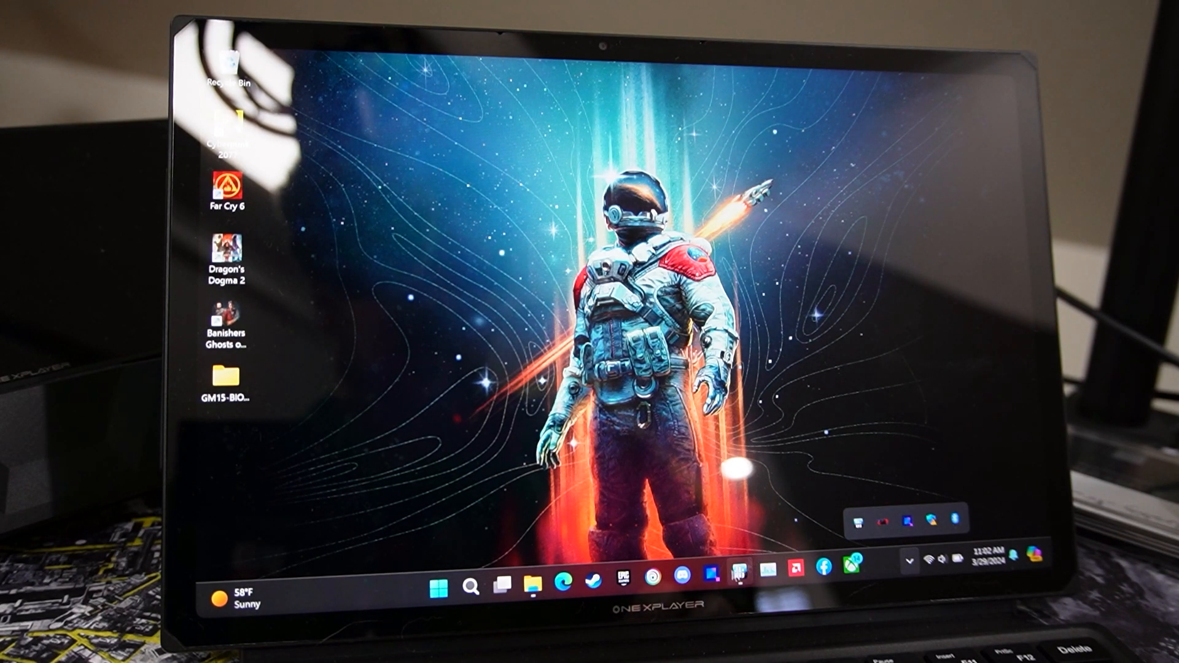
right_click(742, 577)
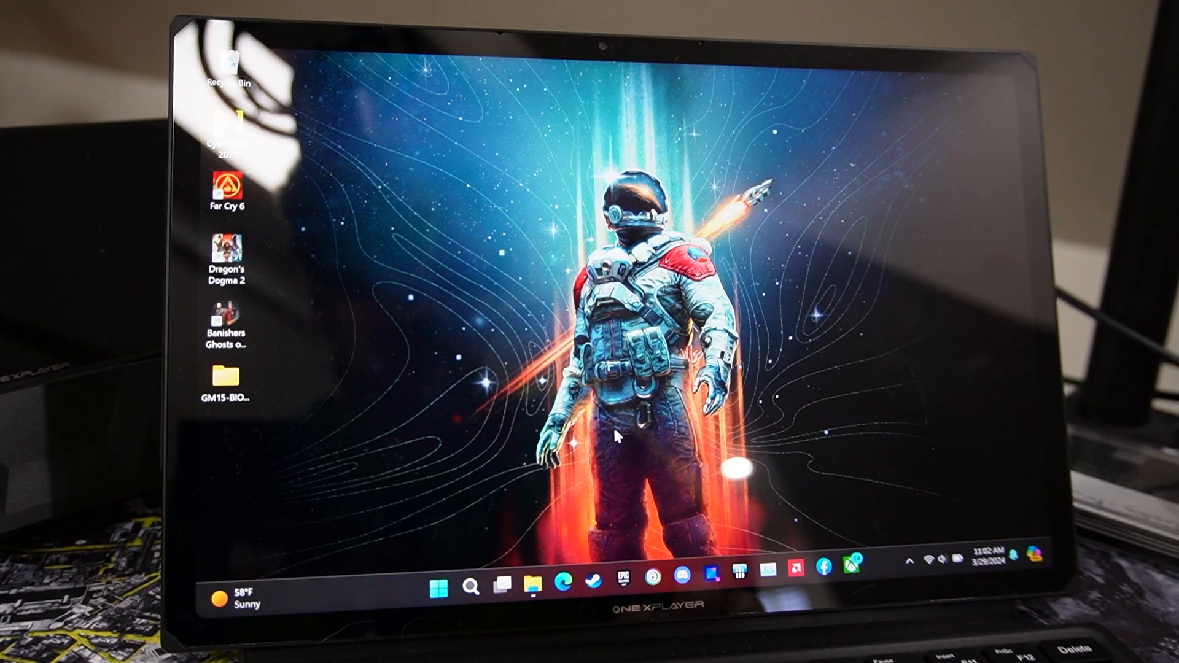
left_click(440, 588)
type("secu")
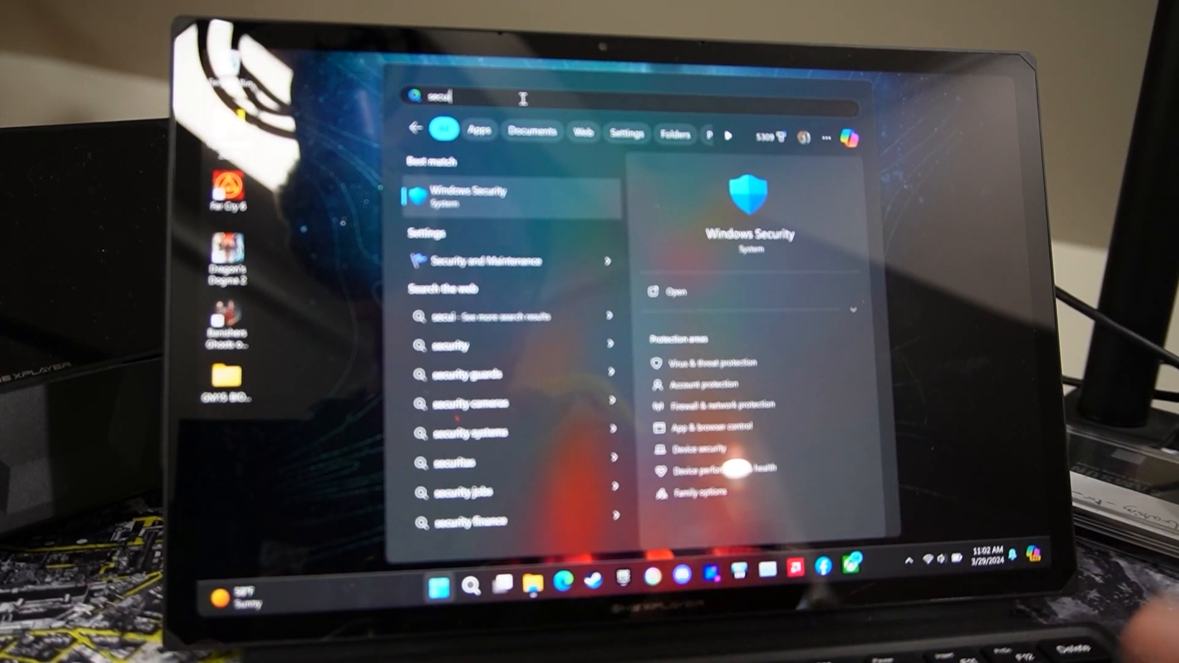
Step: Launch Windows Security from search and go into Virus & threat protection's Manage settings
left_click(464, 196)
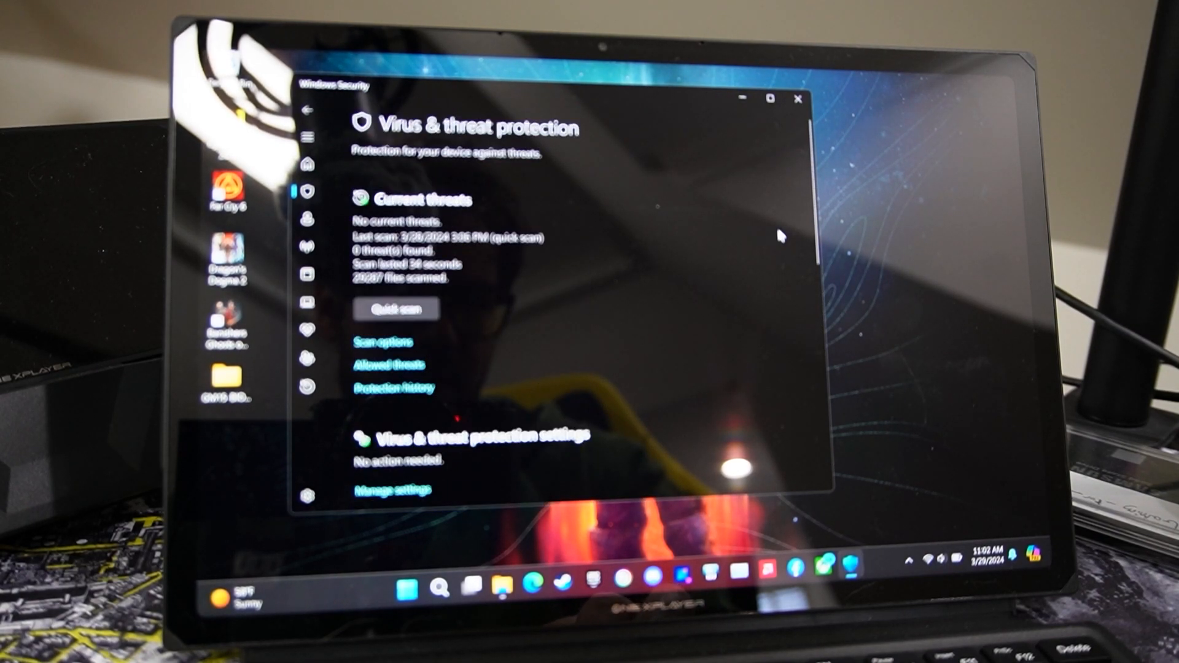
mouse_move(358, 538)
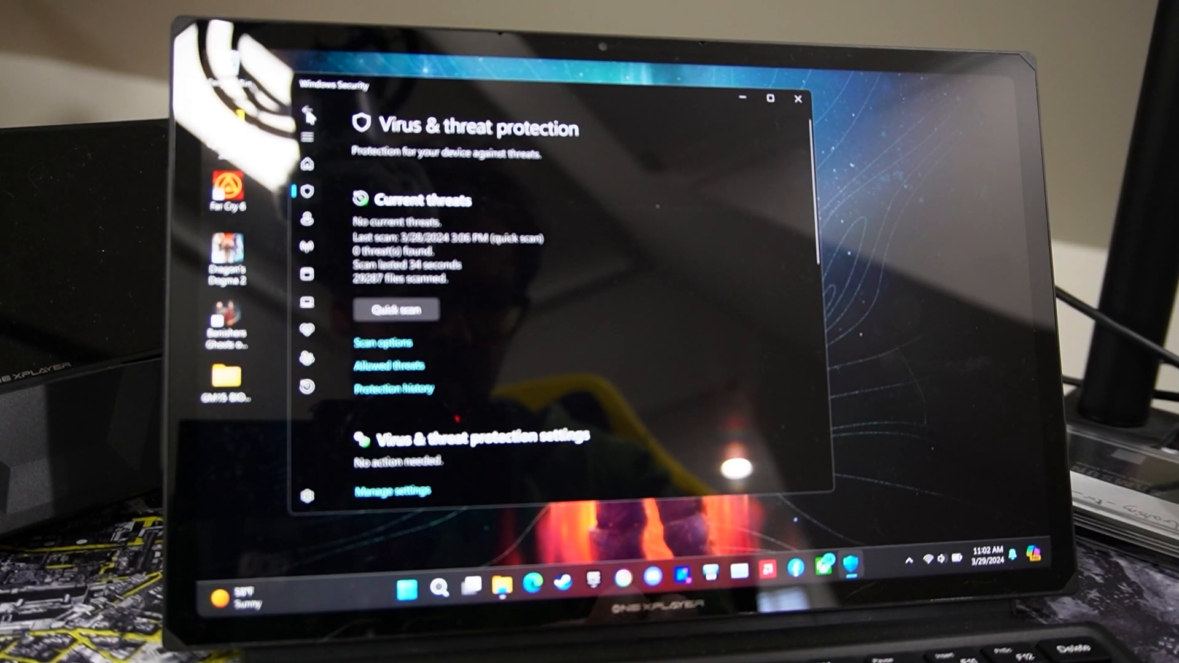
left_click(308, 114)
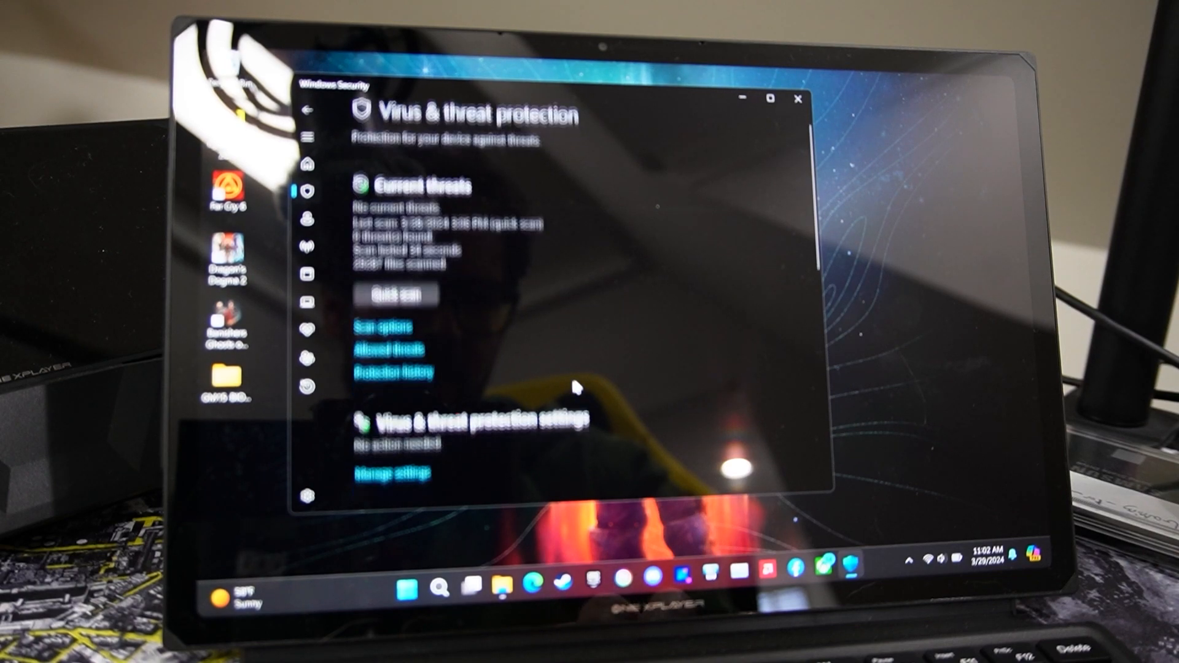
scroll("down", 3)
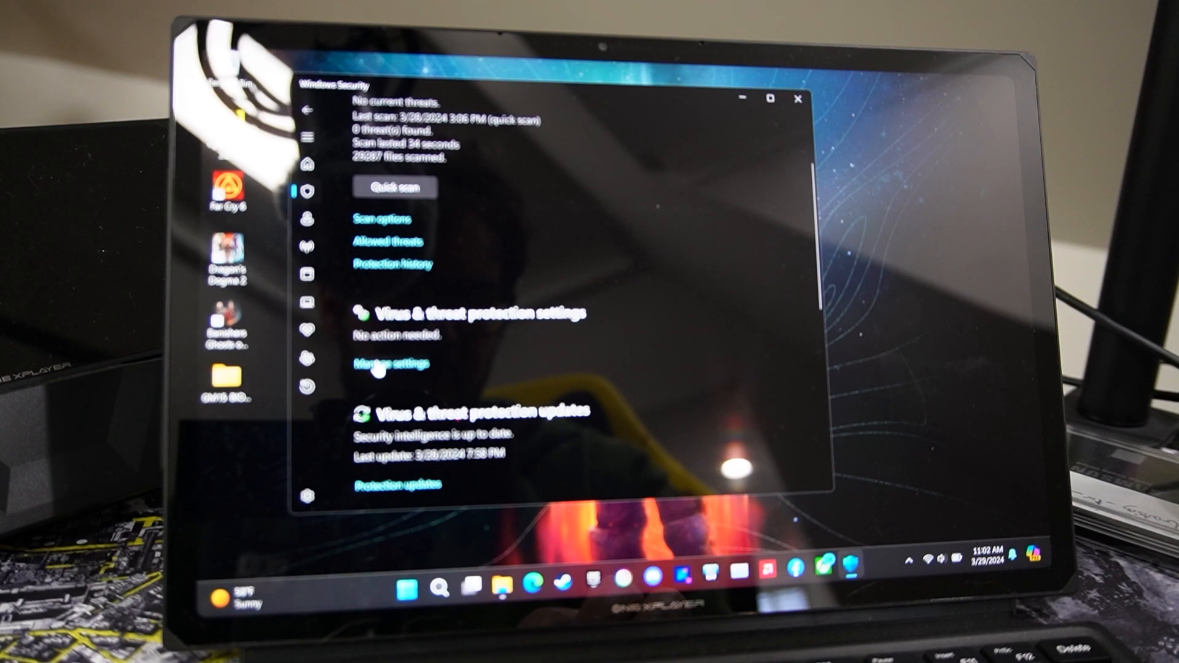
left_click(383, 363)
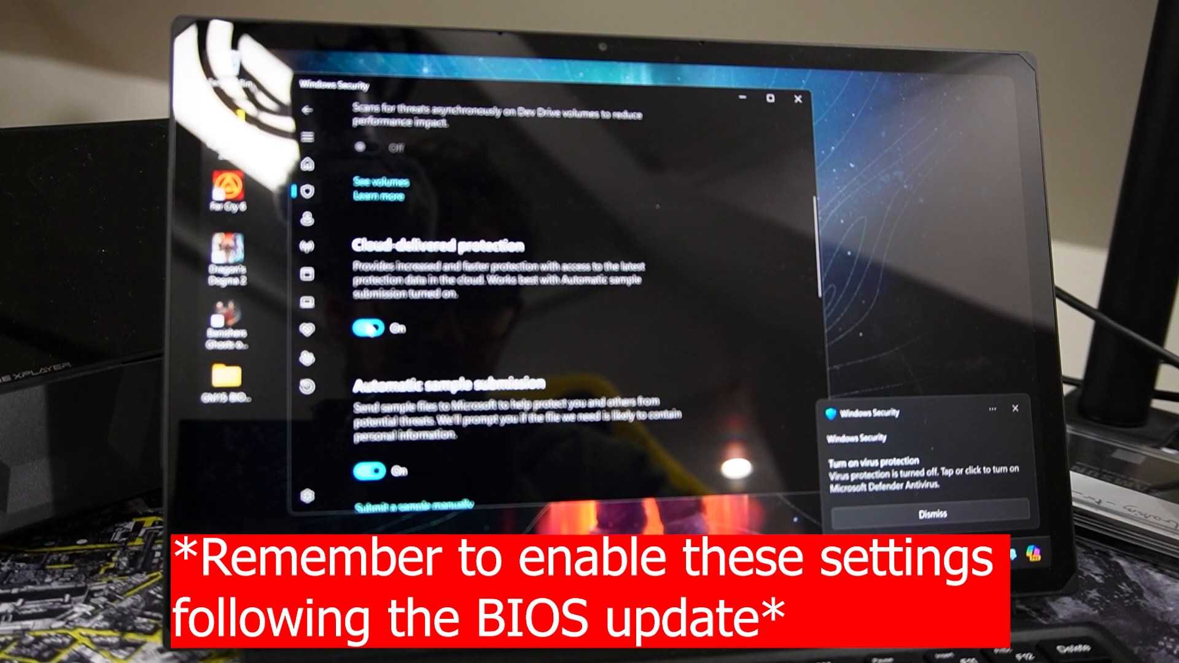
Step: Turn real-time and cloud-delivered protection off, then close Windows Security
left_click(368, 329)
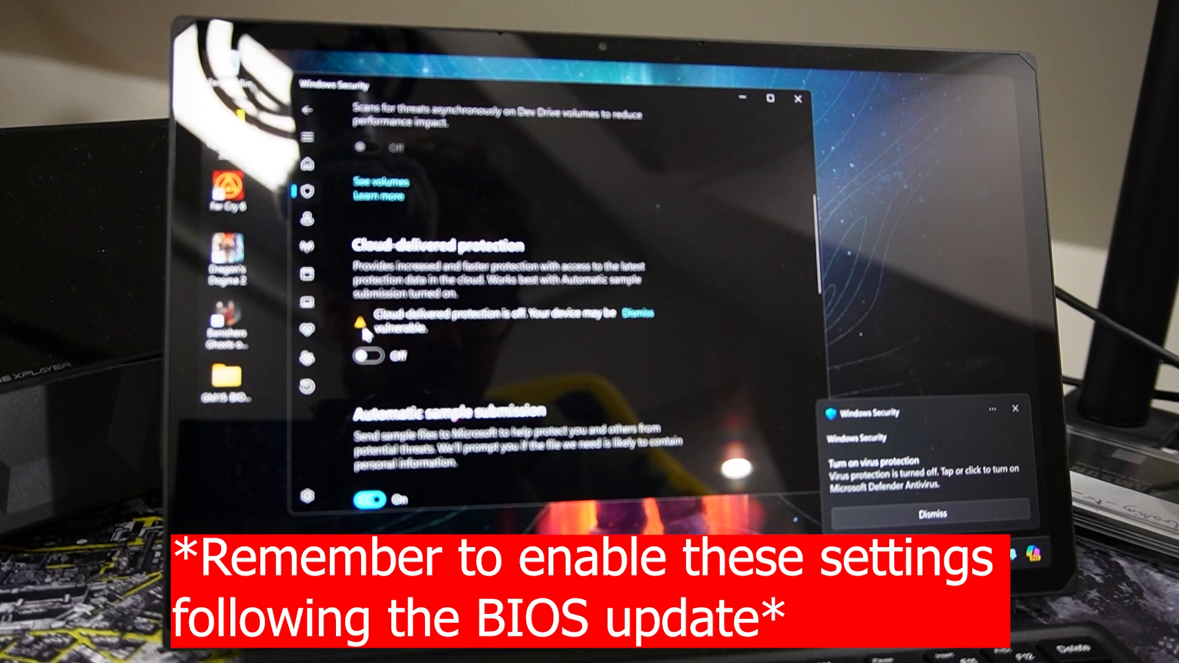
scroll("down", 3)
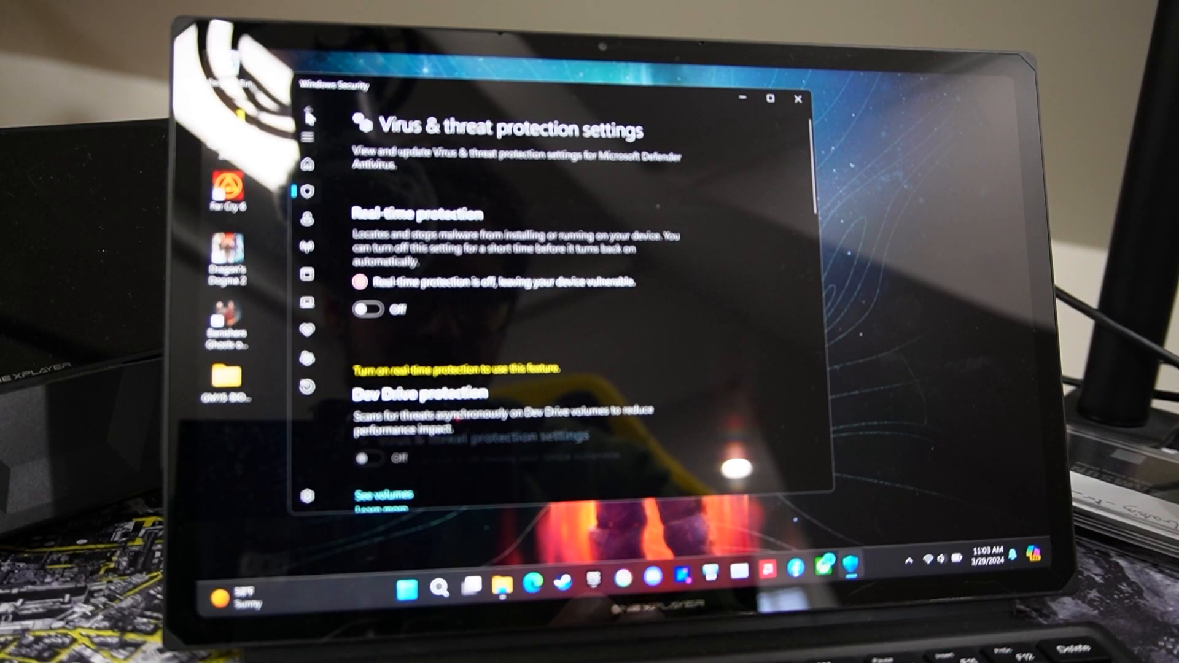
left_click(798, 98)
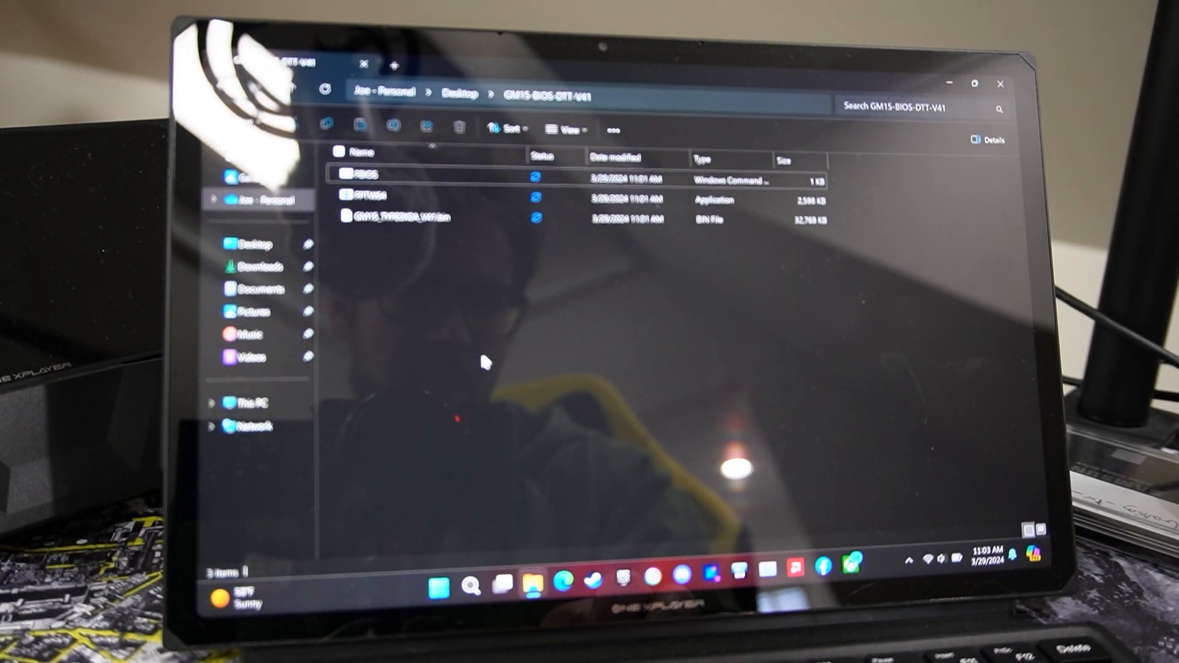
Step: Run FBIOS as administrator and expand SmartScreen's More info to reveal Run anyway
right_click(369, 174)
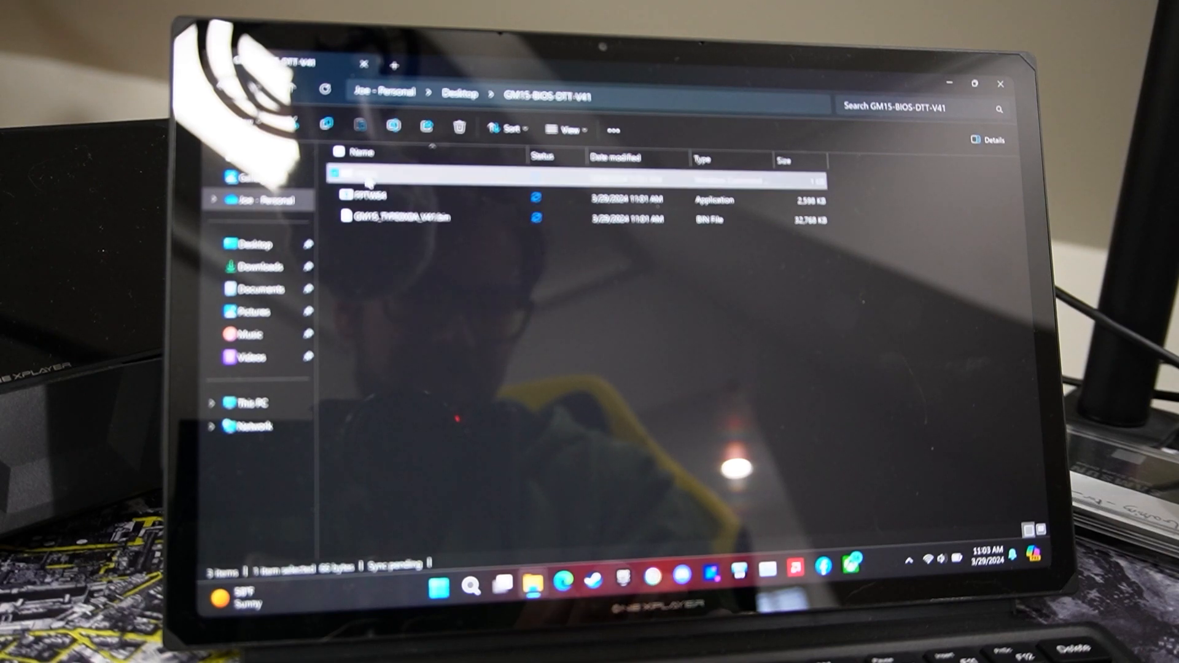
right_click(368, 172)
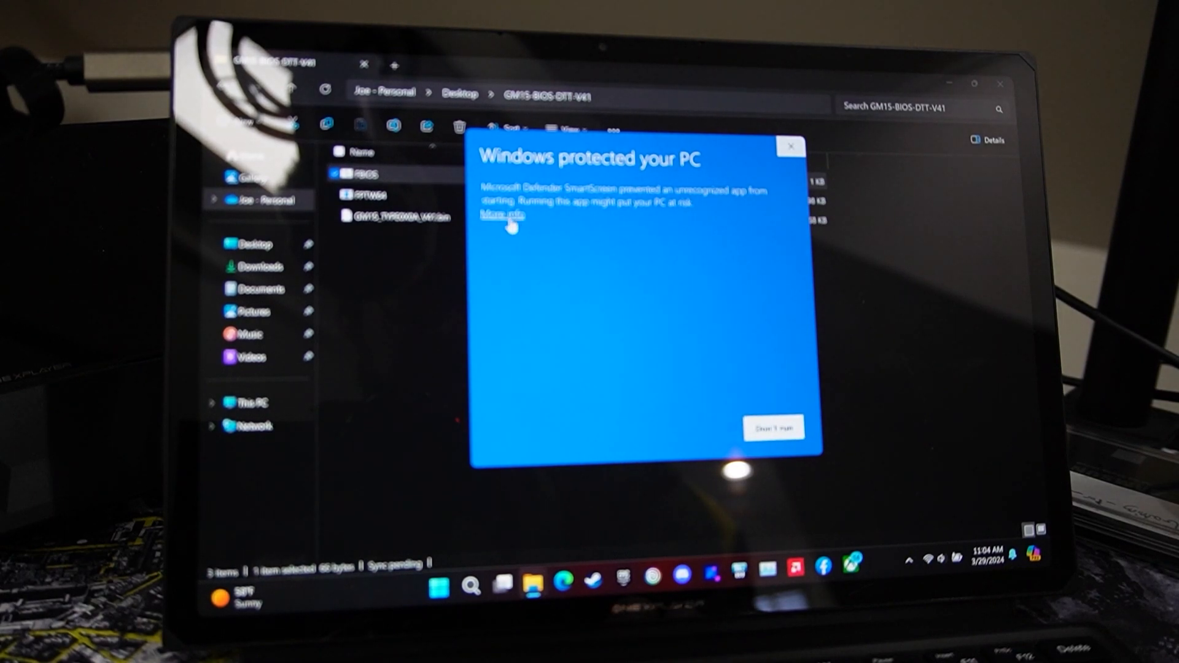
left_click(499, 215)
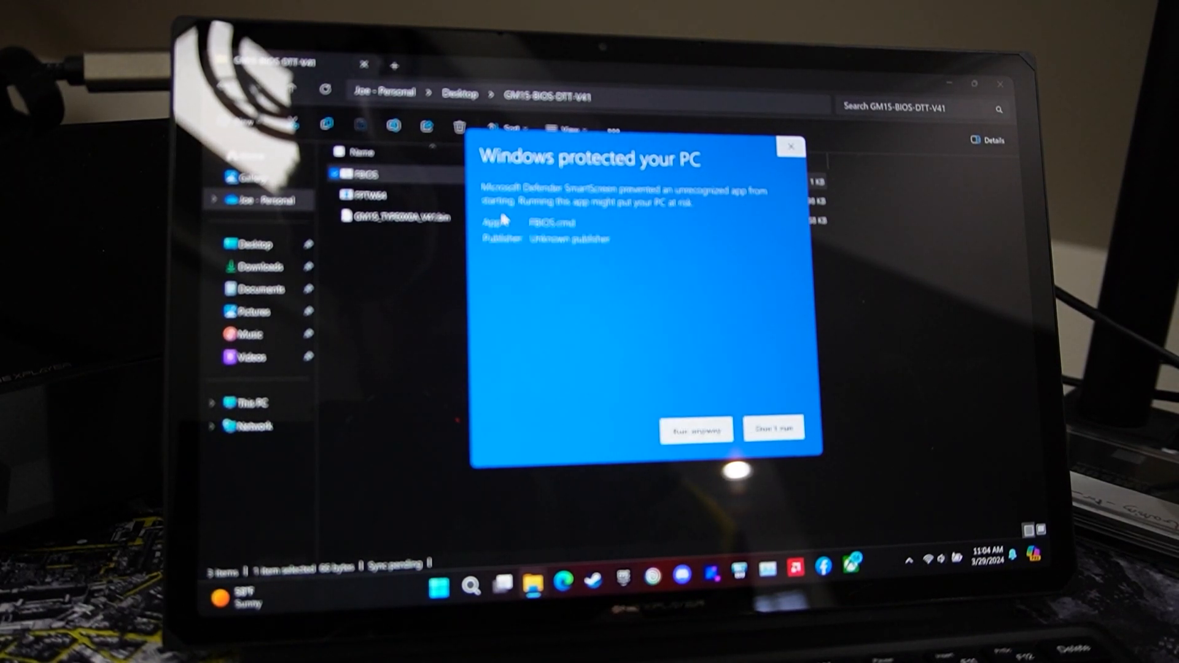